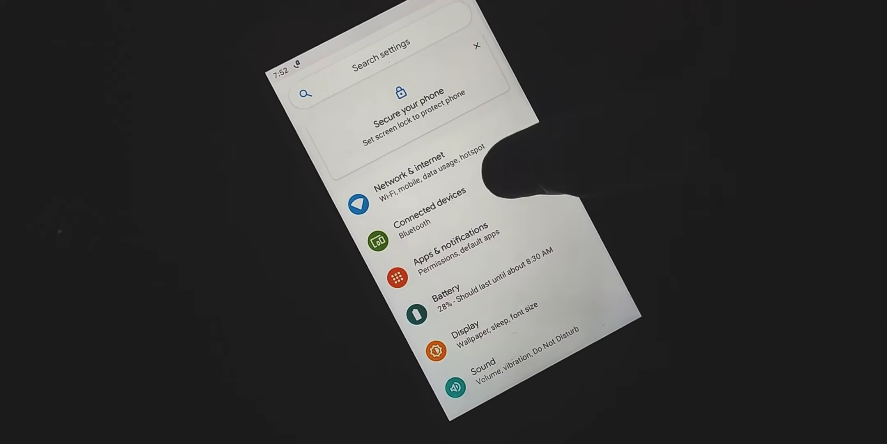
Check the phone model in About phone, then search the web for Pixel Experience.
scroll(down, 3)
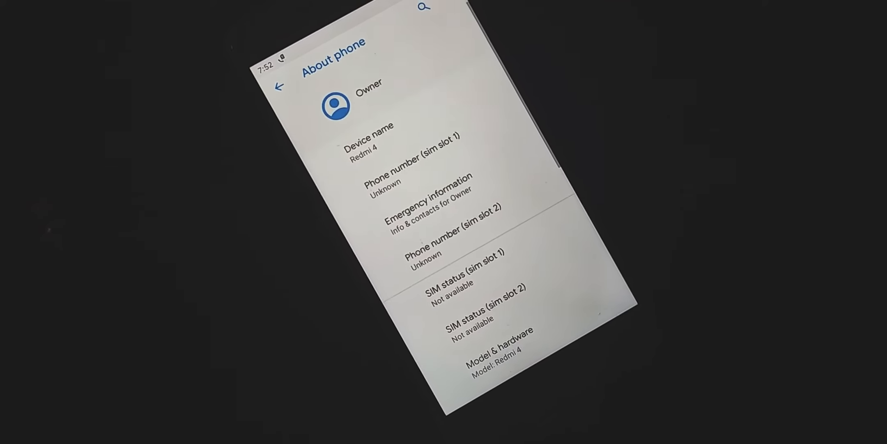
scroll(down, 3)
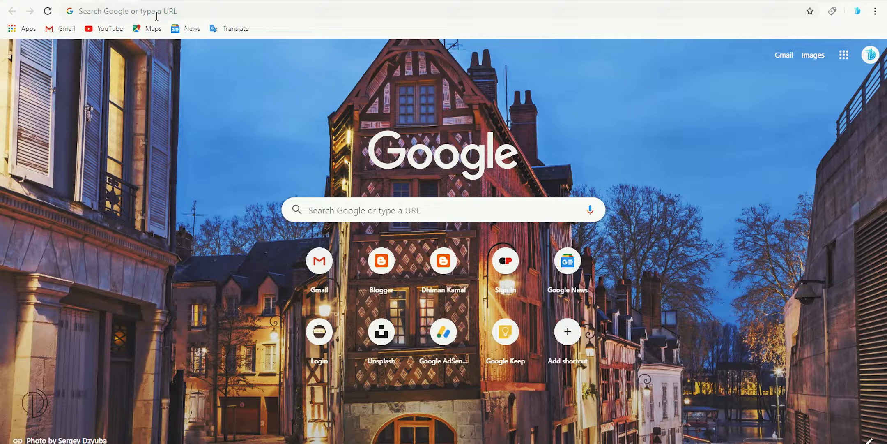
text(pinterest)
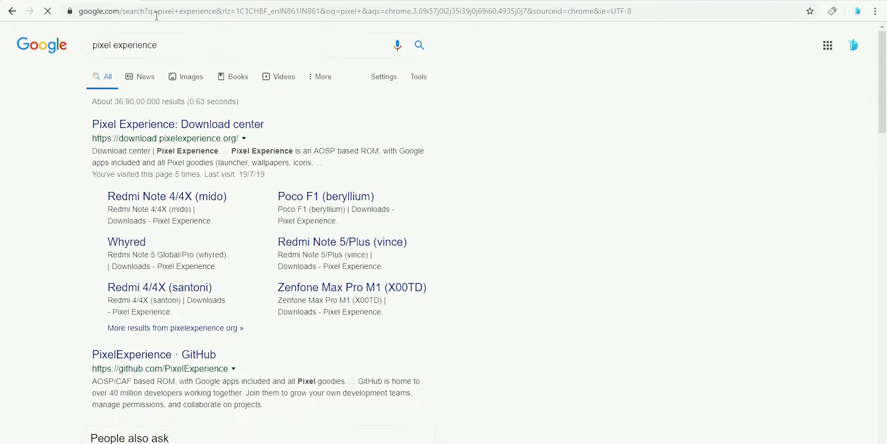
From the download center, pick Xiaomi Redmi 4/4X (santoni) and download the 20190724 OFFICIAL Pie zip.
click(177, 124)
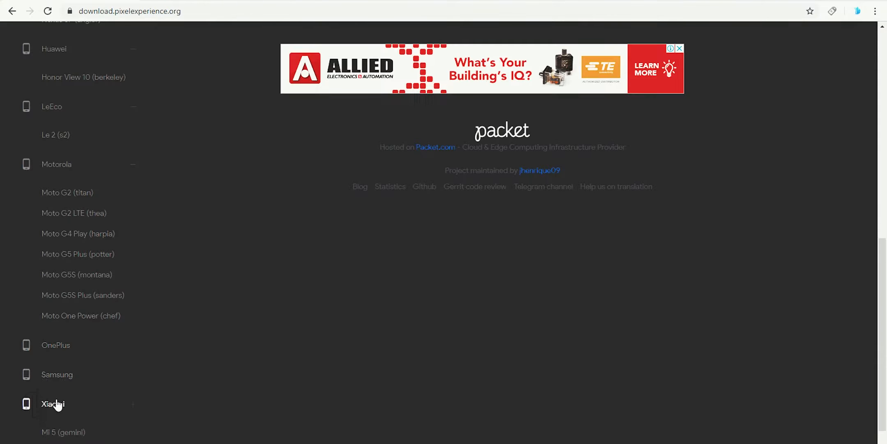
click(52, 403)
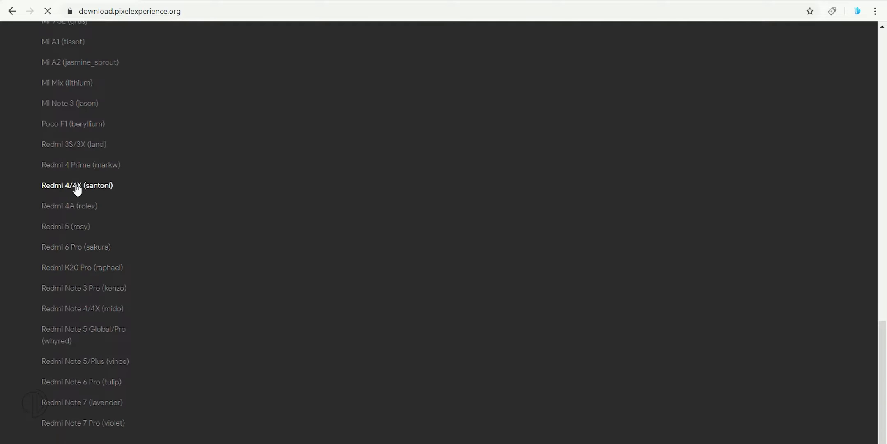
click(77, 185)
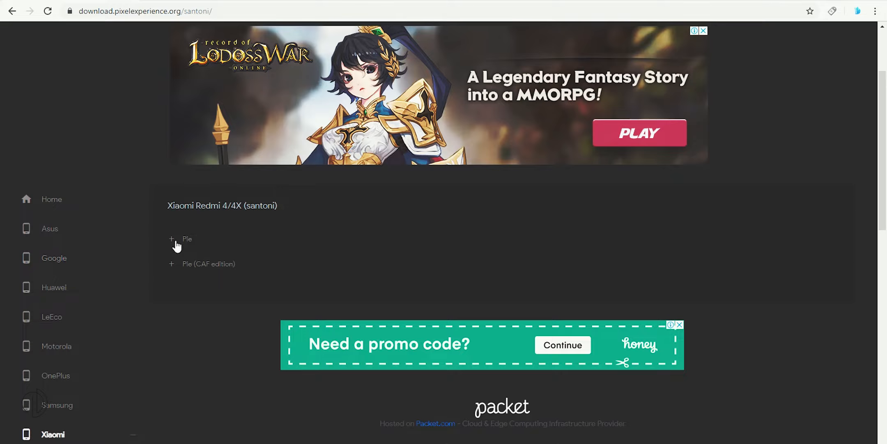
click(180, 238)
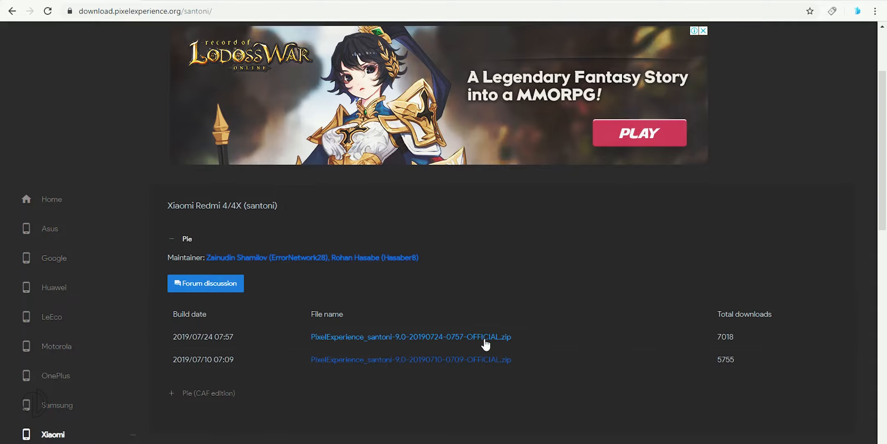
click(410, 336)
text(twrp.me)
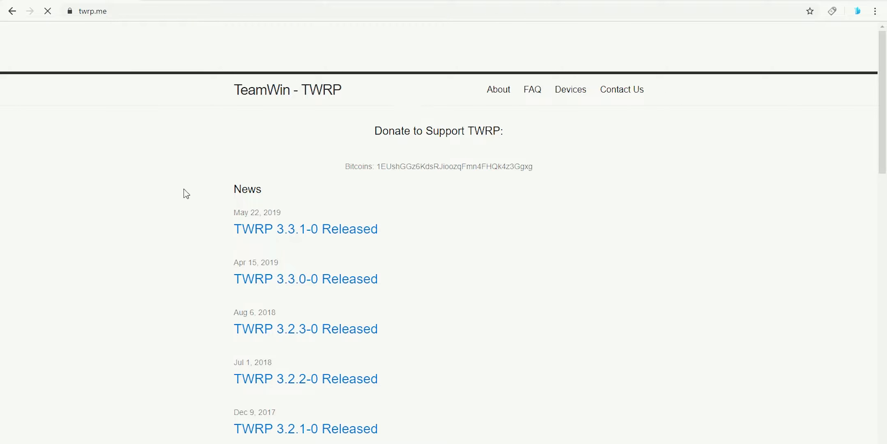
From TWRP Devices, choose Xiaomi Redmi 4X, Primary (Americas) mirror, and download twrp-3.3.1-0-santoni.img.
click(571, 89)
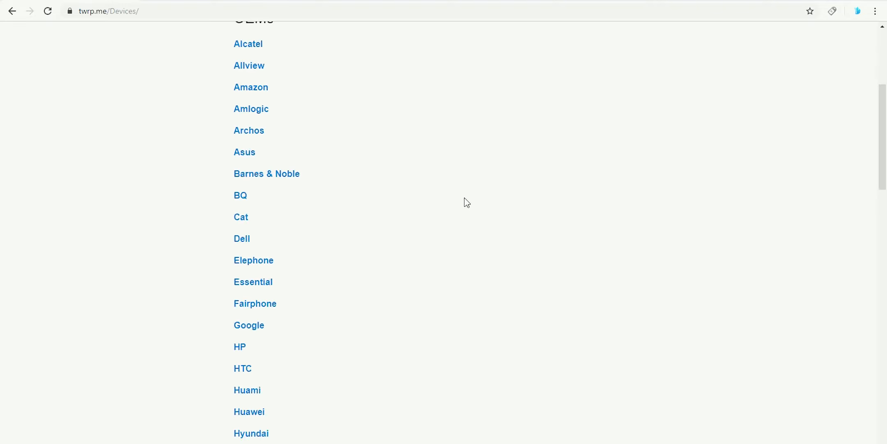
scroll(down, 3)
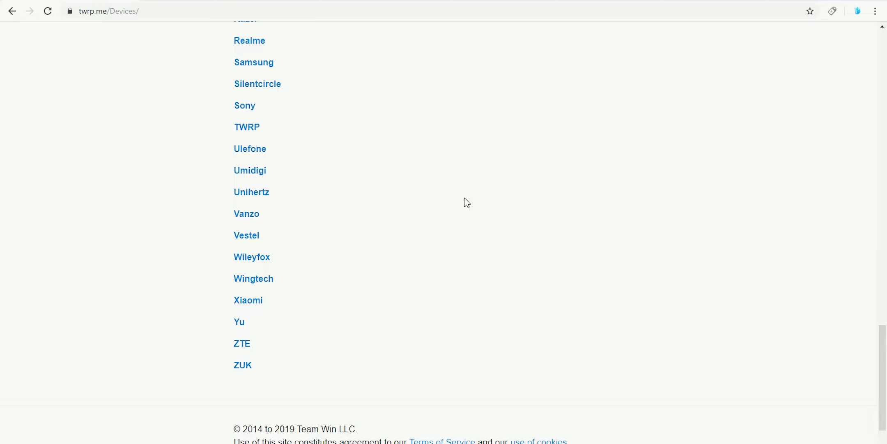
click(248, 299)
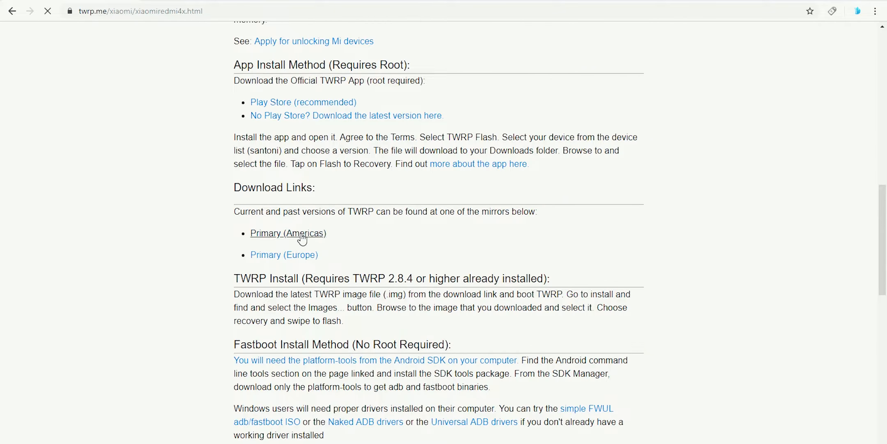
click(288, 233)
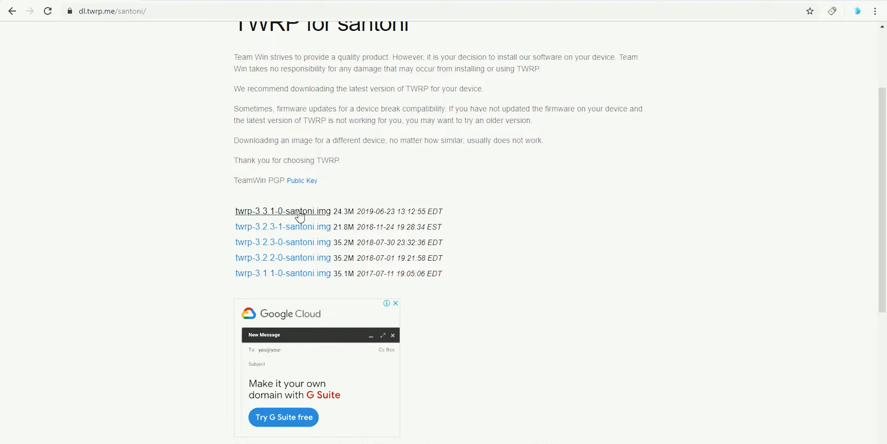
click(282, 210)
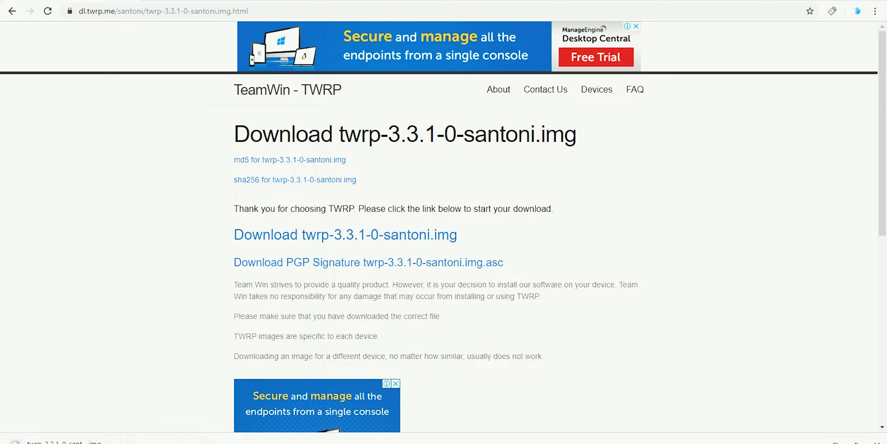